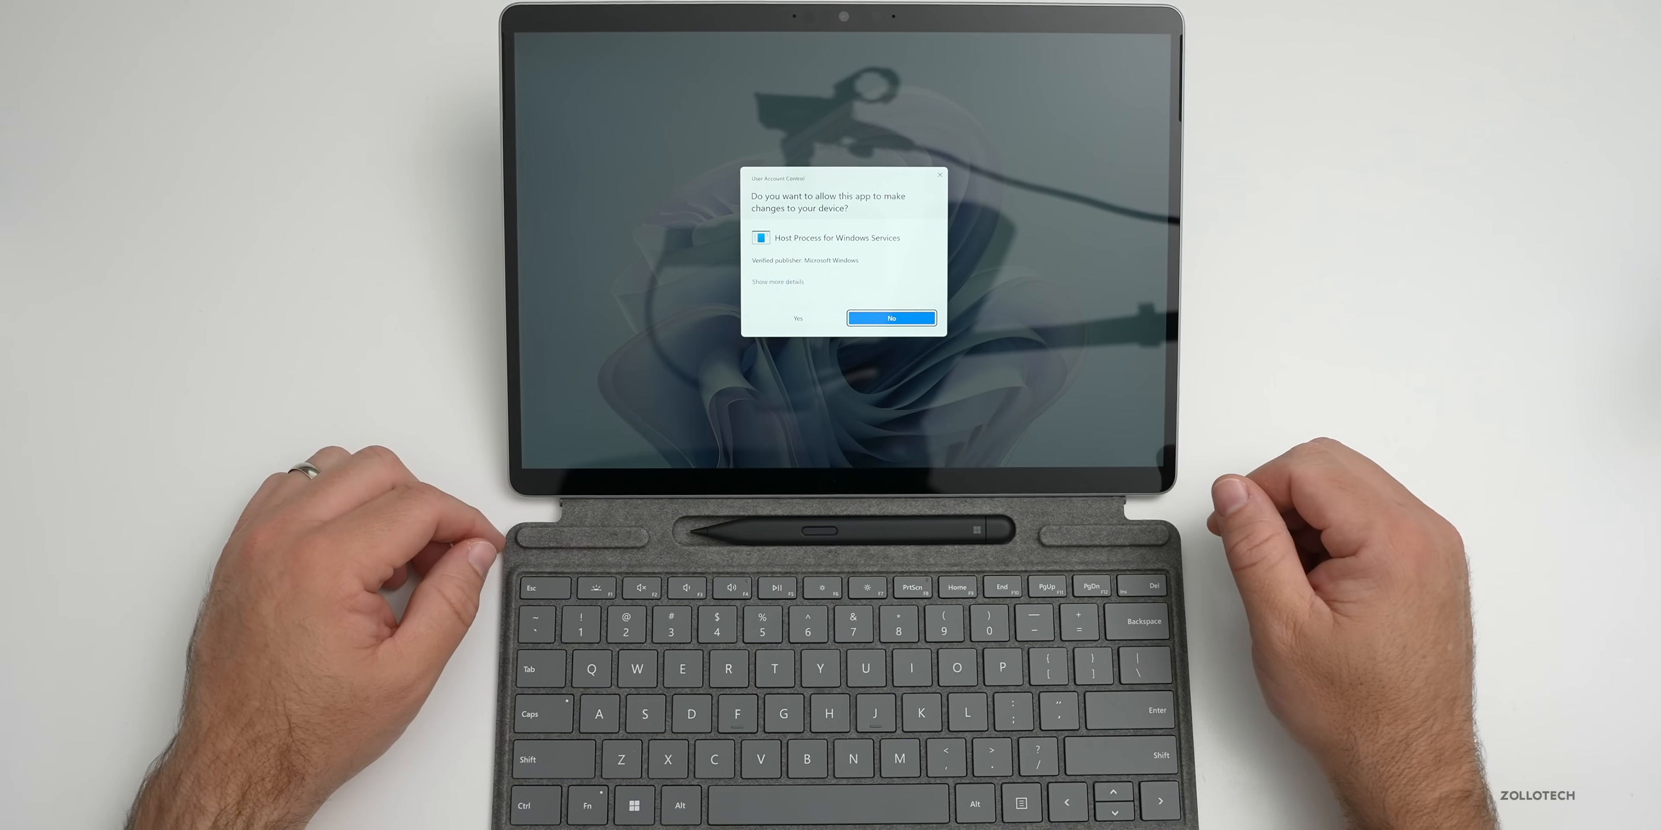
Allow Host Process for Windows Services via the User Account Control prompt
click(891, 318)
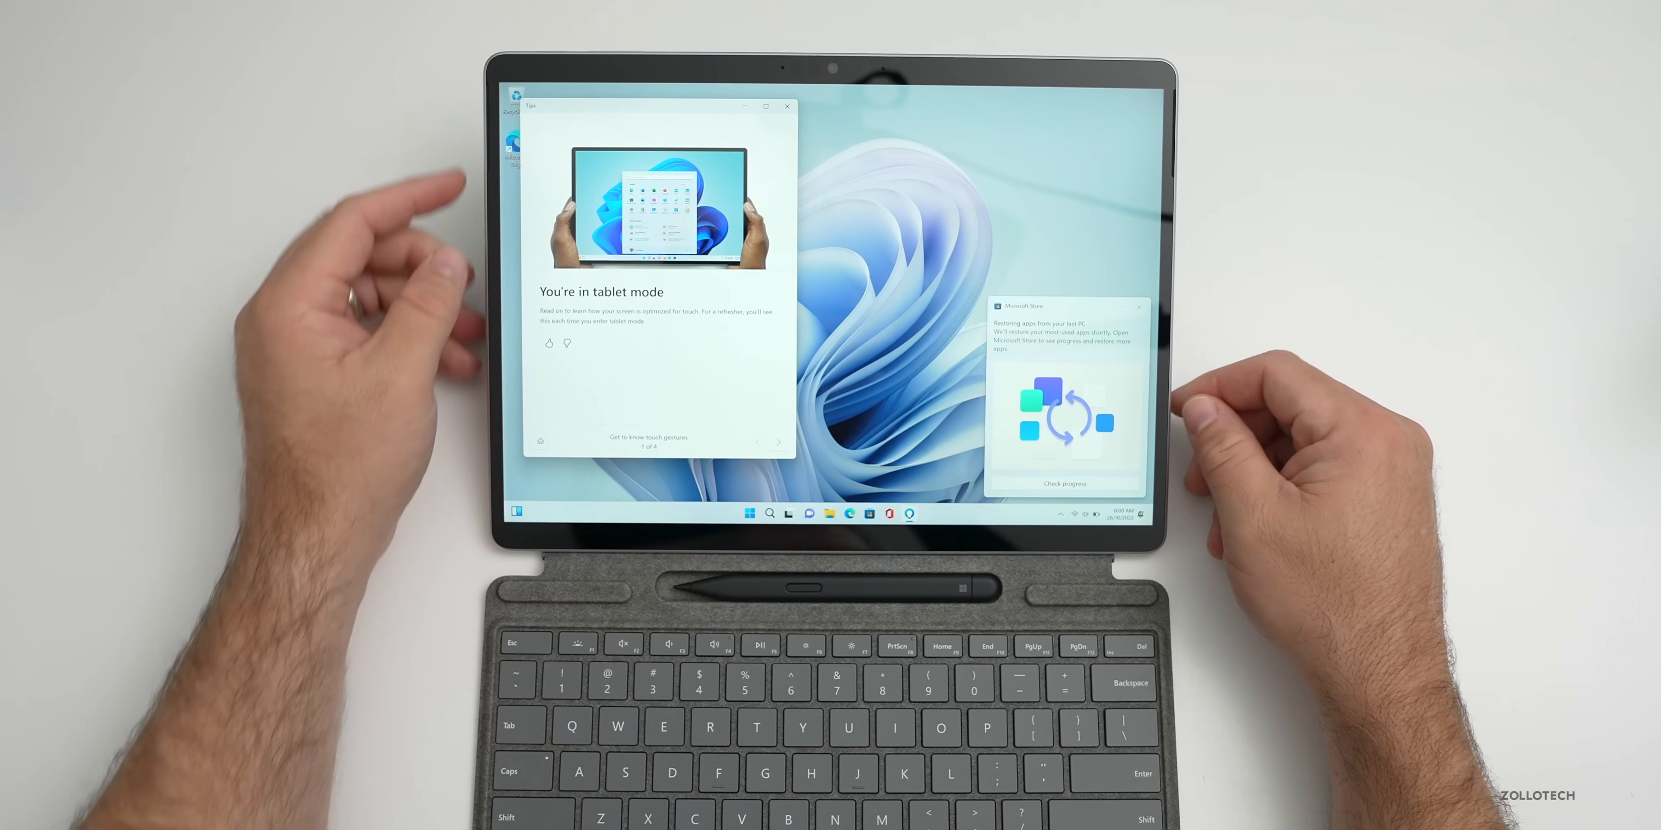
Dismiss the tablet-mode Tips window, leaving a clean blue bloom desktop
click(788, 106)
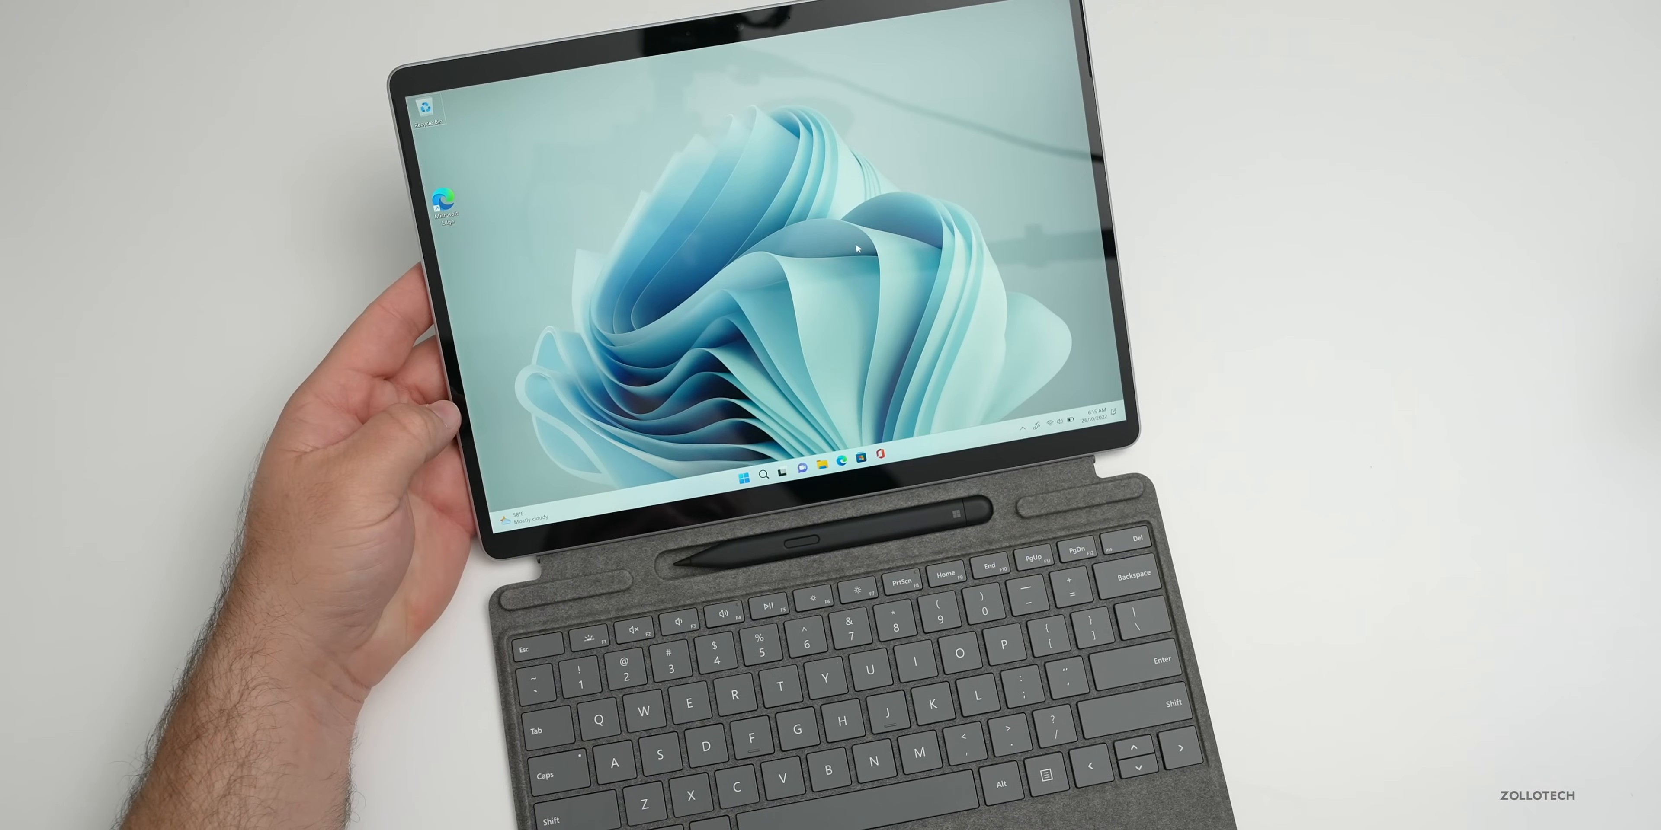
Cycle the desktop background twice via Next desktop background to the sage-green bloom
right_click(859, 248)
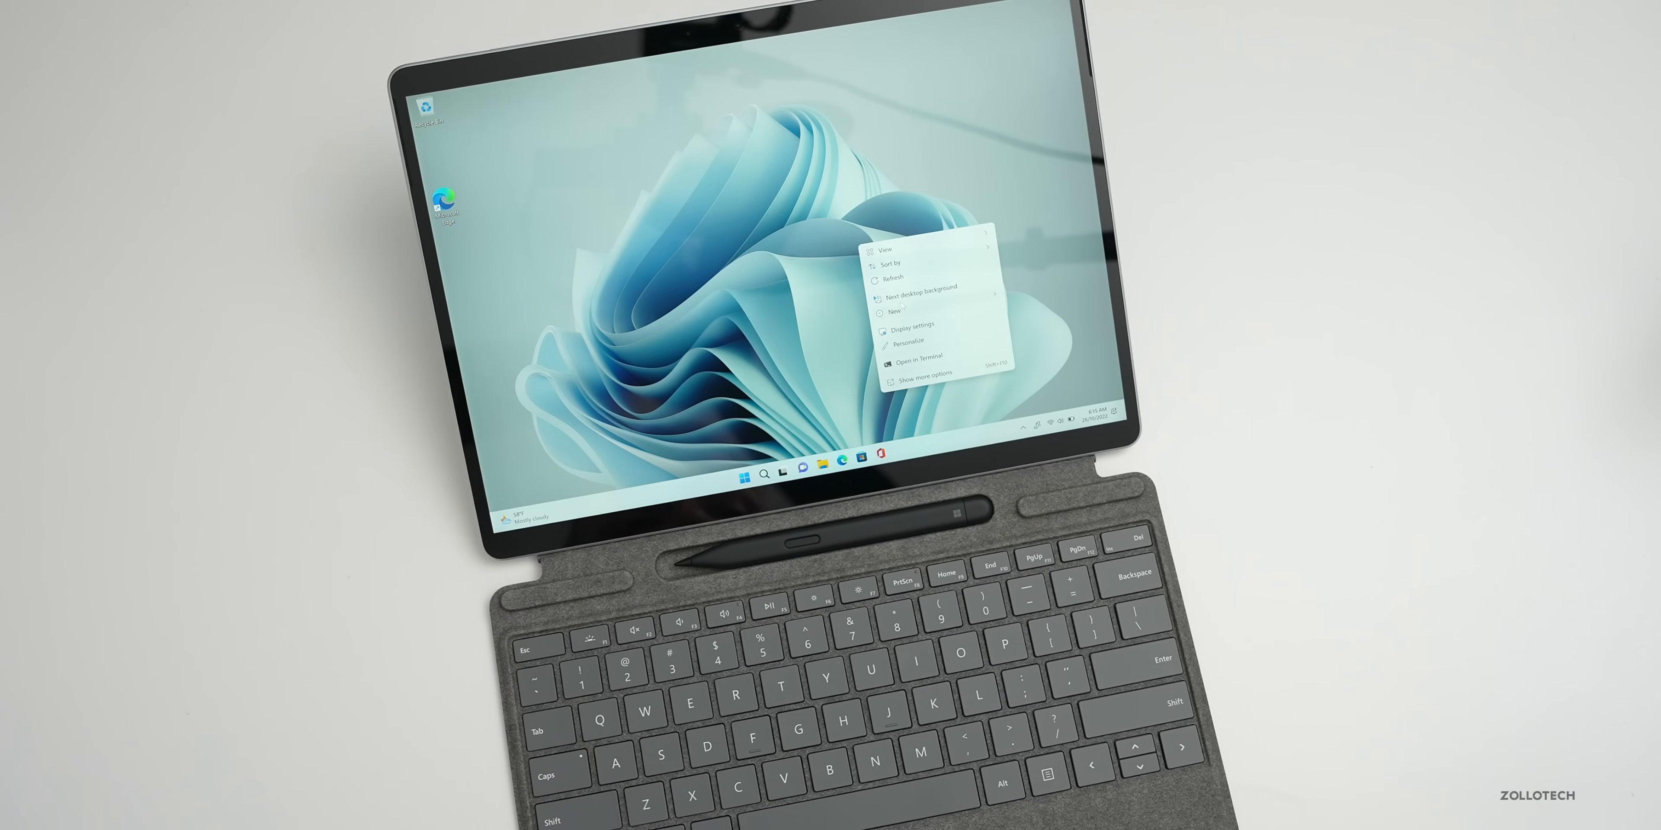
click(920, 300)
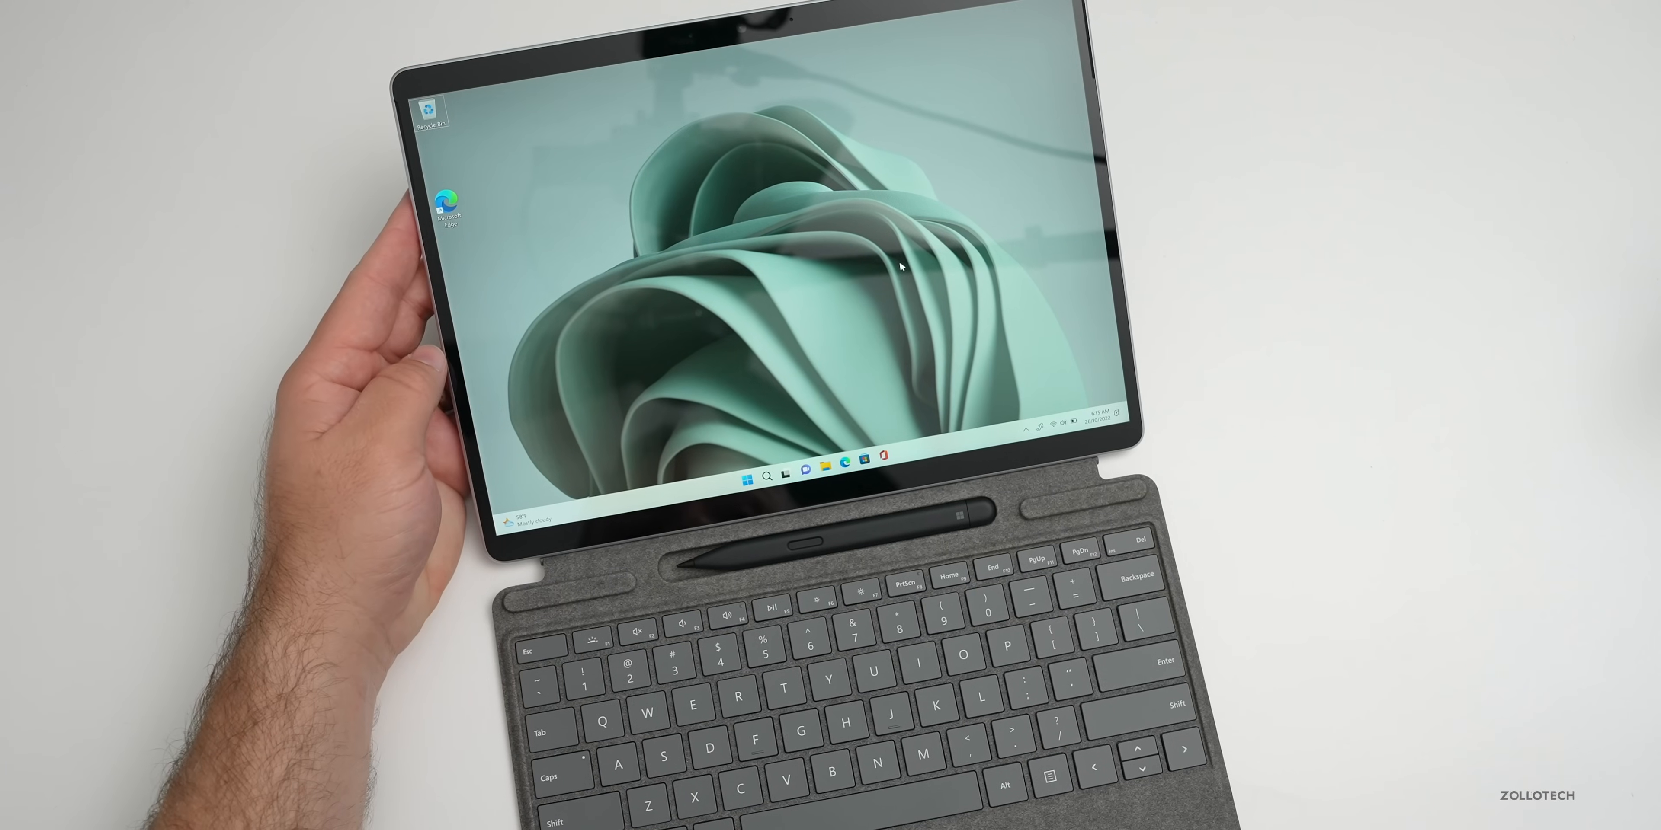
right_click(903, 268)
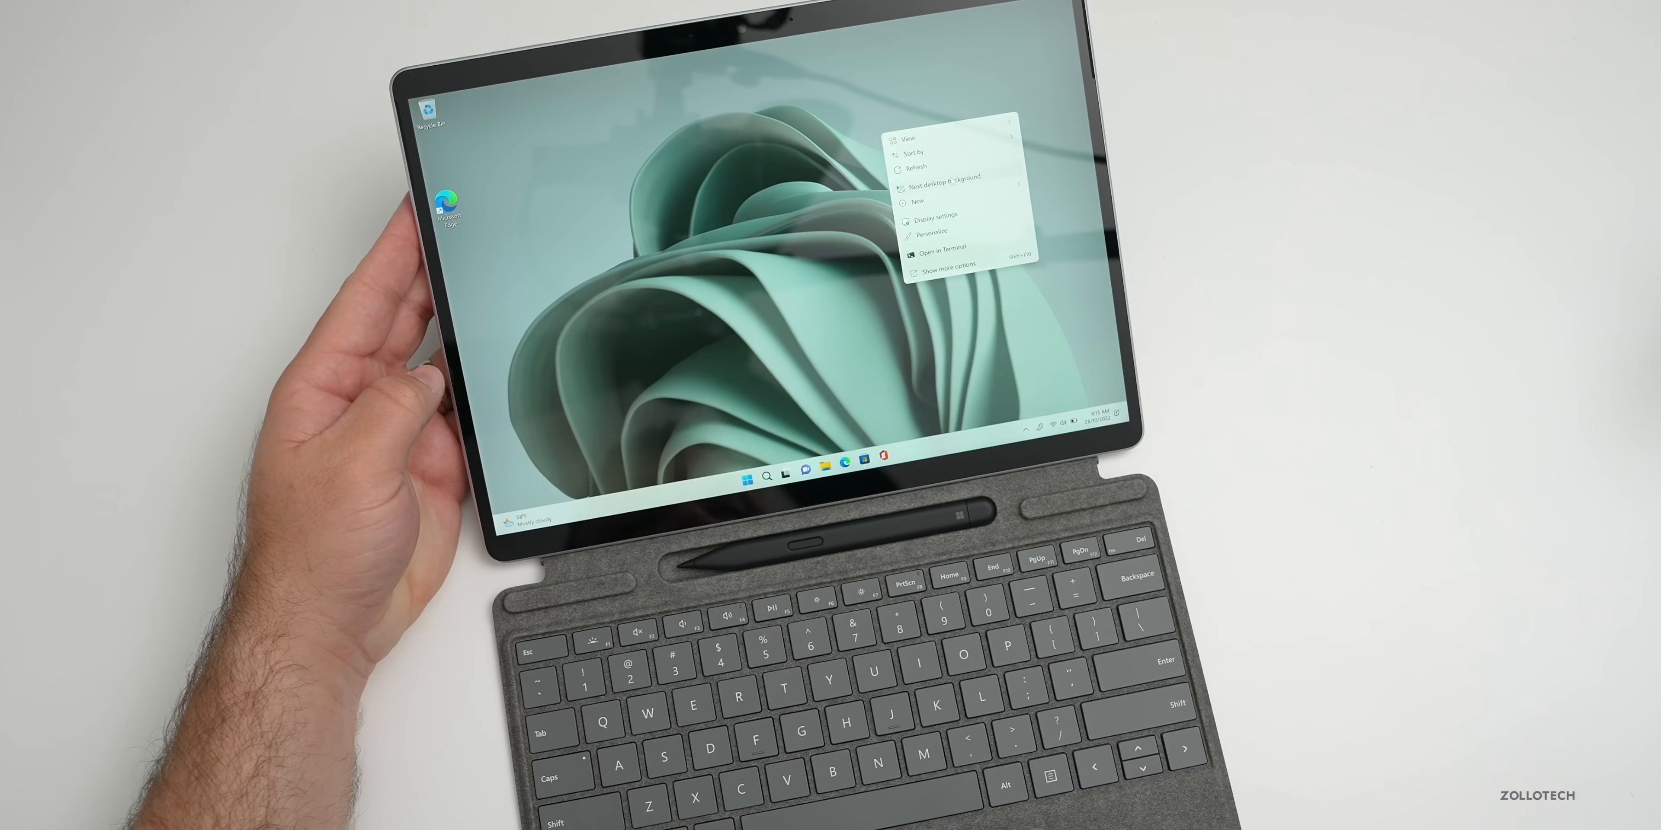
click(947, 188)
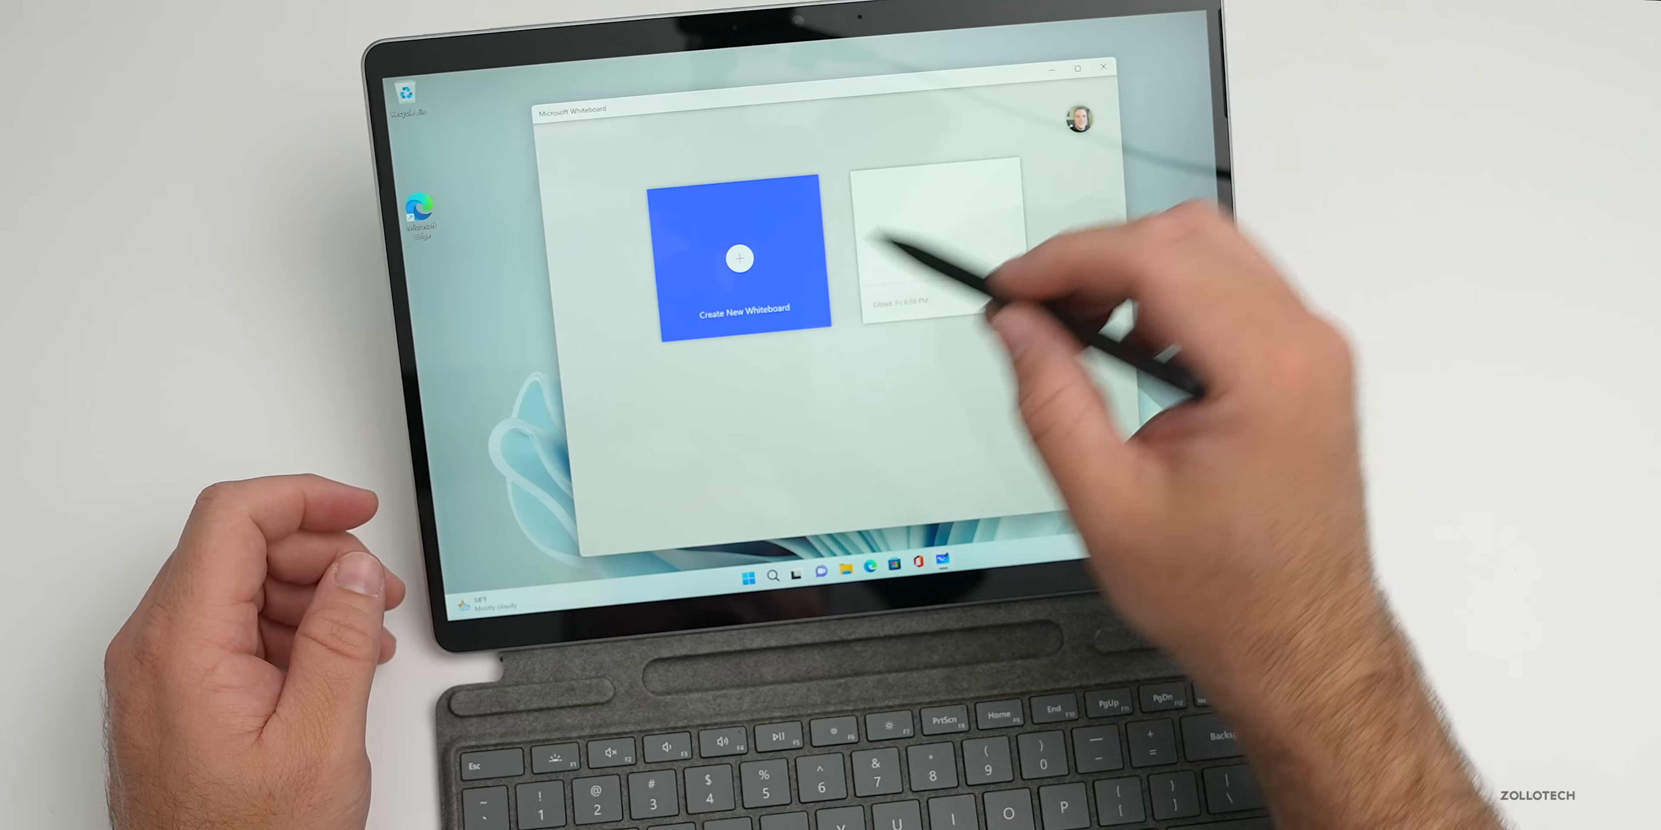
Create a new whiteboard, handwrite 'Zollotech' with the pen and recolour the ink
click(740, 258)
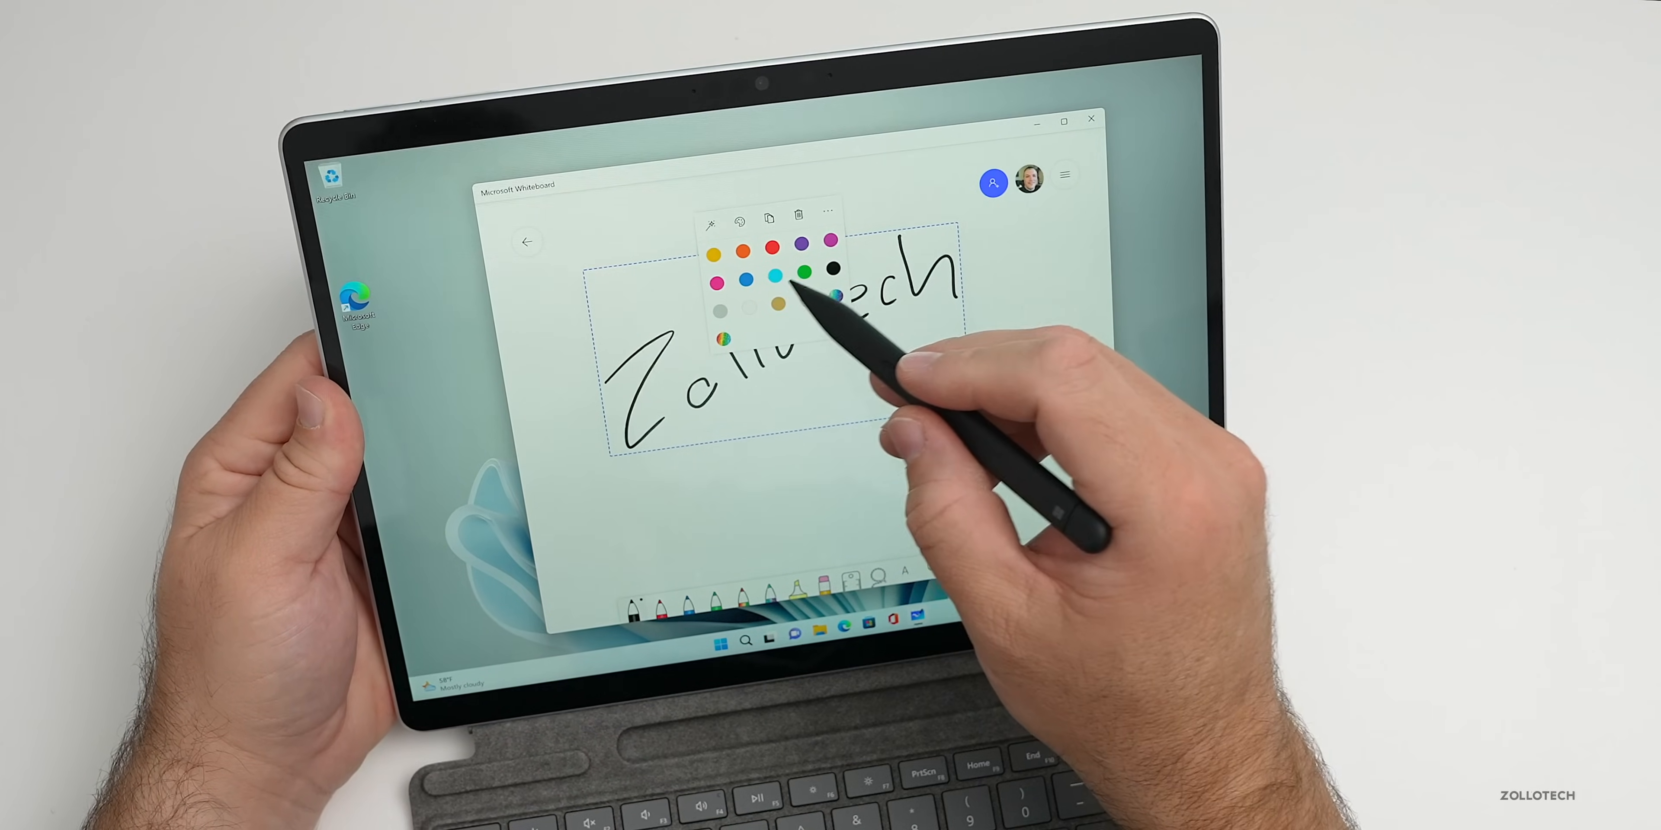
click(773, 275)
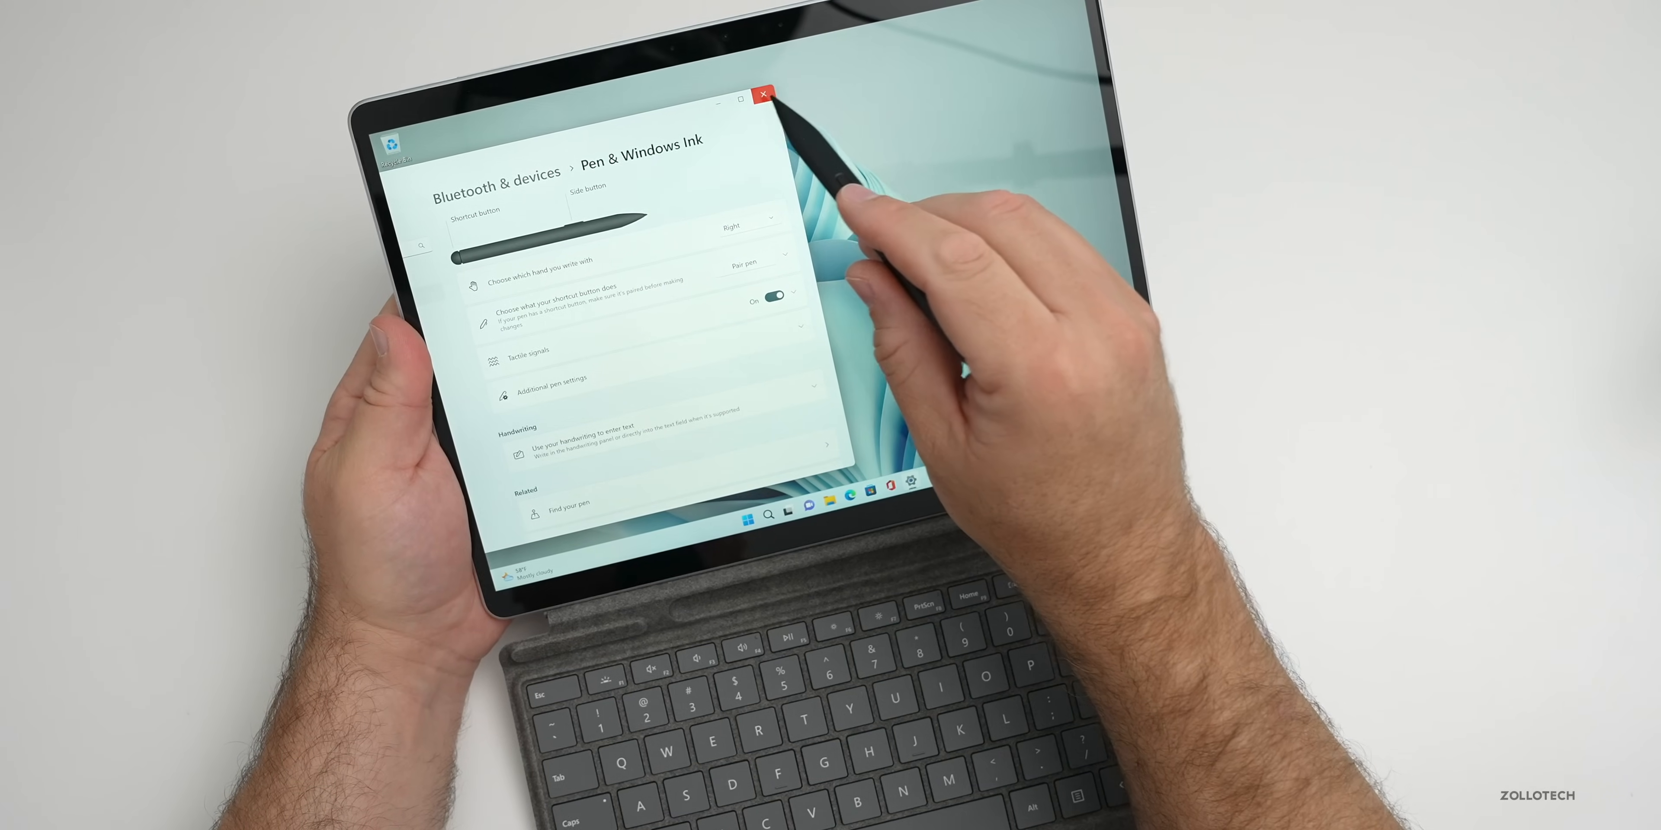
Close the Pen & Windows Ink settings window to return to the desktop
click(764, 93)
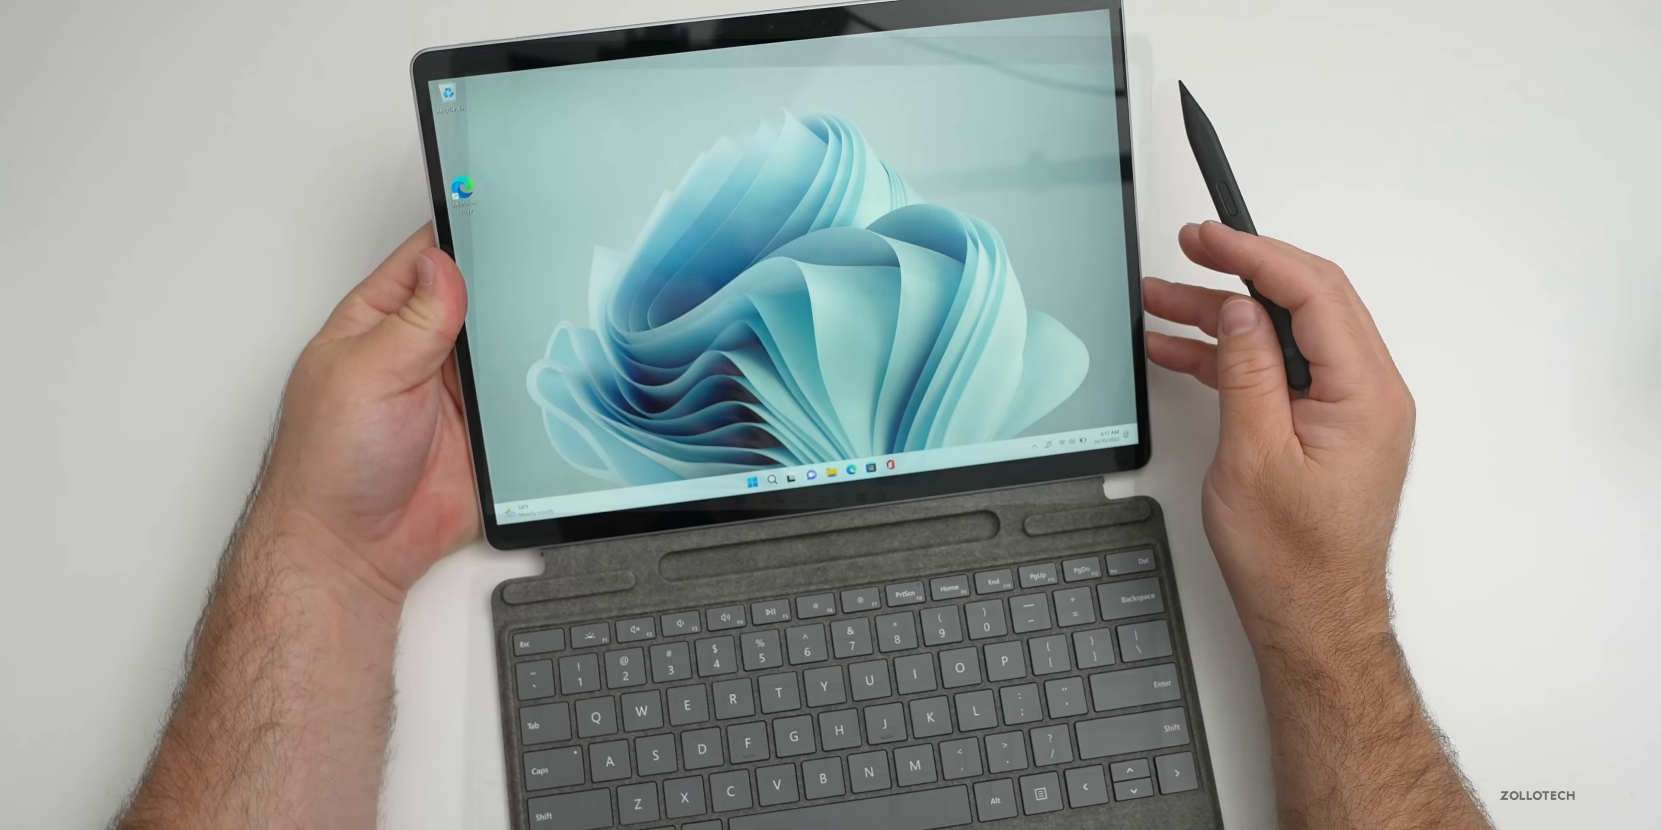